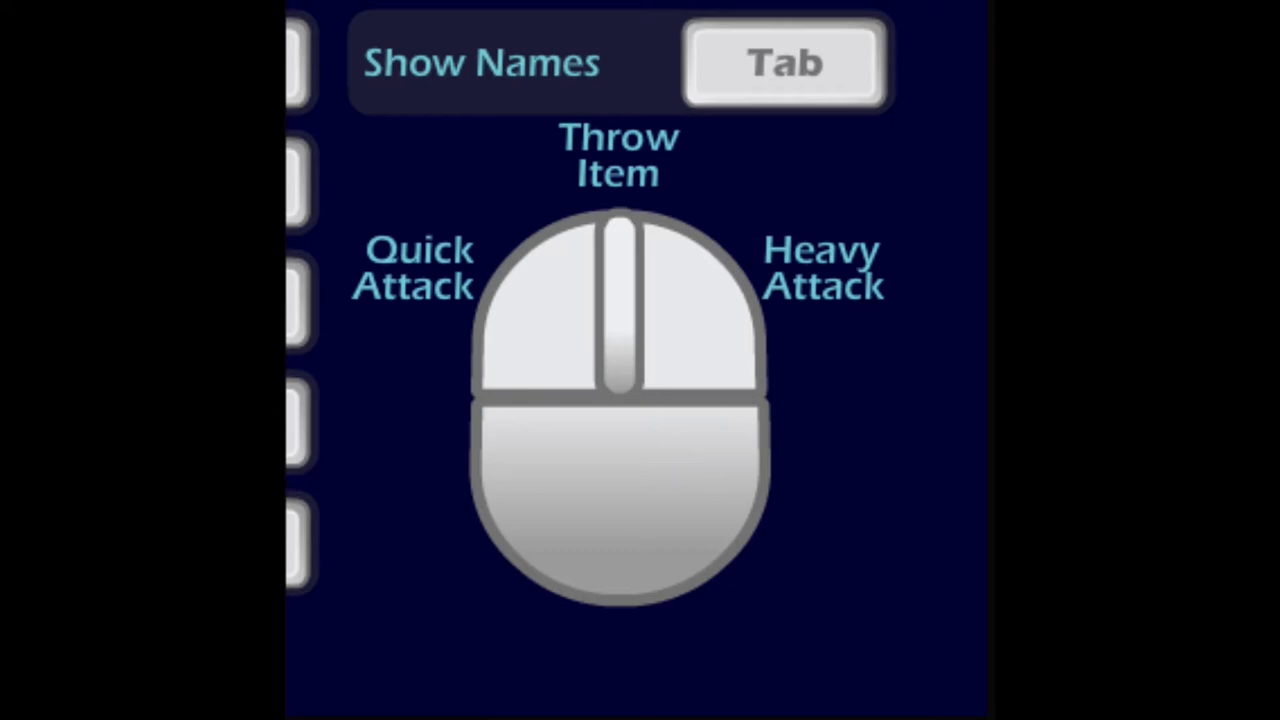
# Close the keyboard controls screen and land back on Brawlhalla's main menu.
pyautogui.click(172, 290)
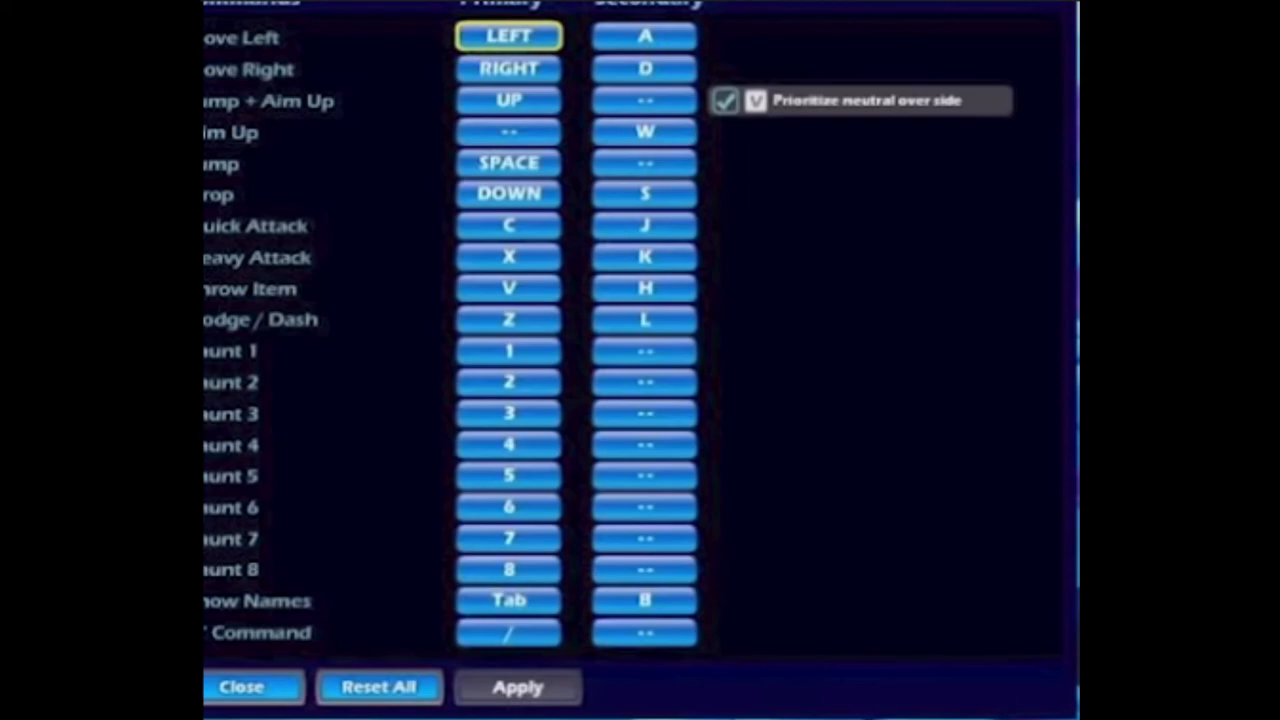
pyautogui.click(240, 686)
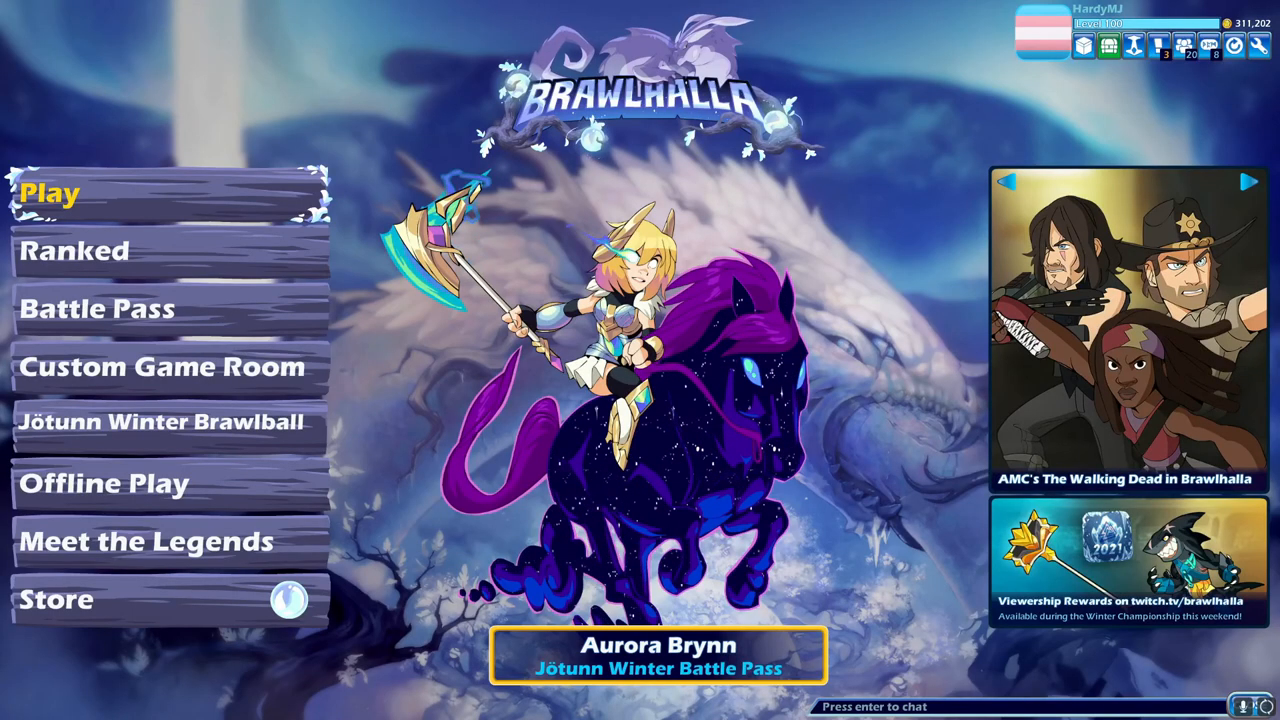